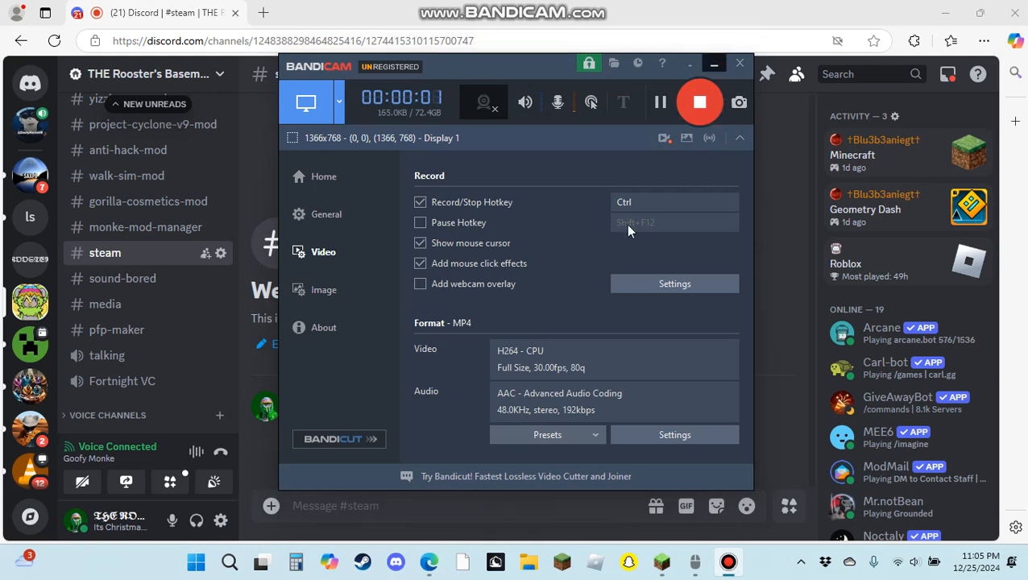
- Close the recorder settings and minimize Edge to show the desktop
click(714, 65)
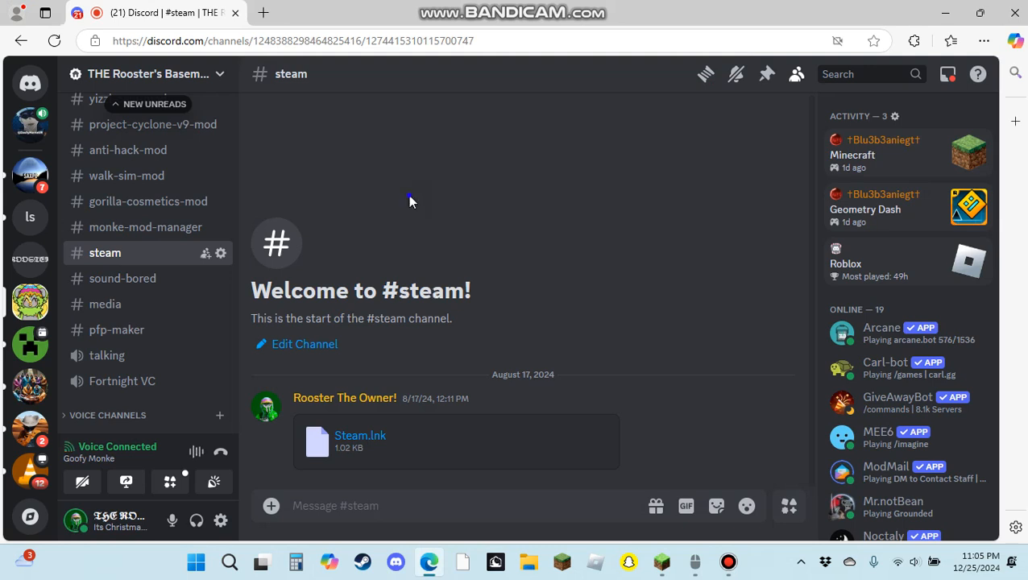
mouse_move(761, 71)
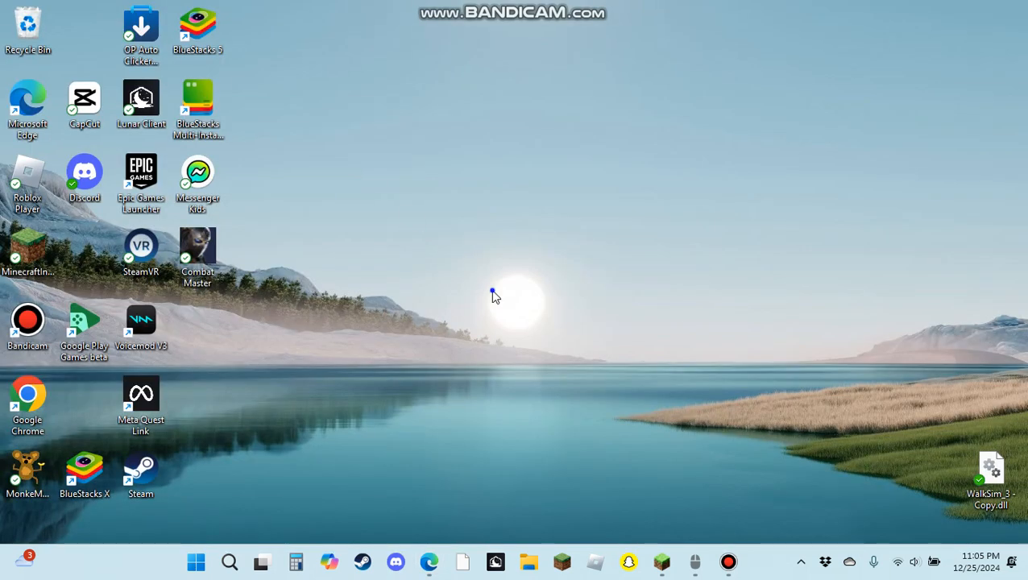
mouse_move(486, 280)
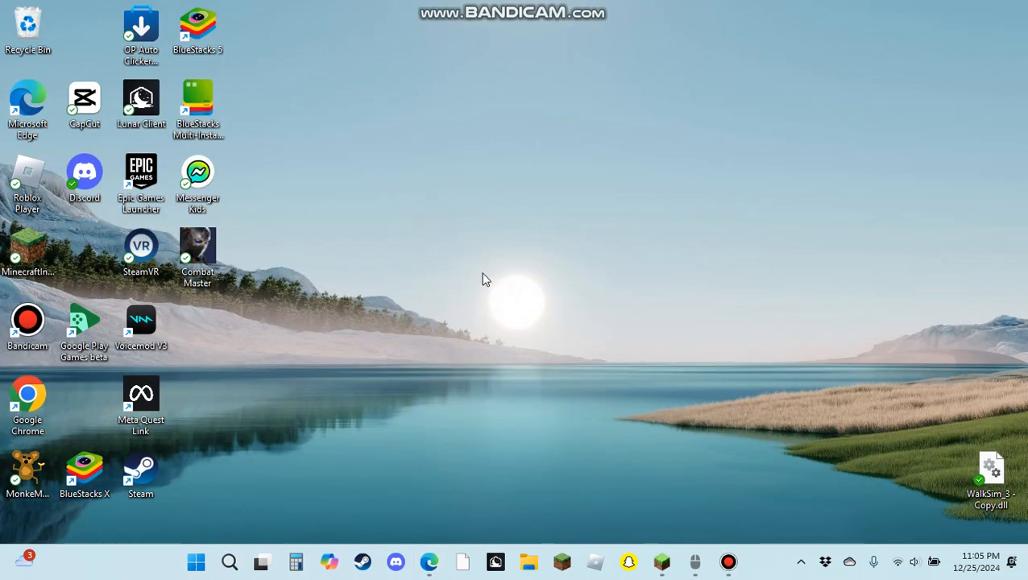
mouse_move(427, 200)
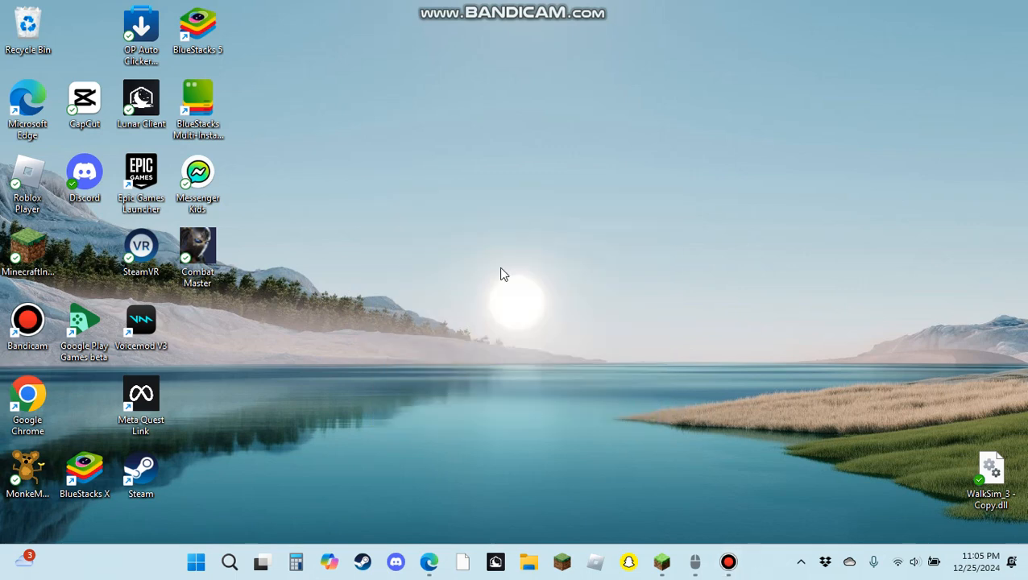
mouse_move(654, 449)
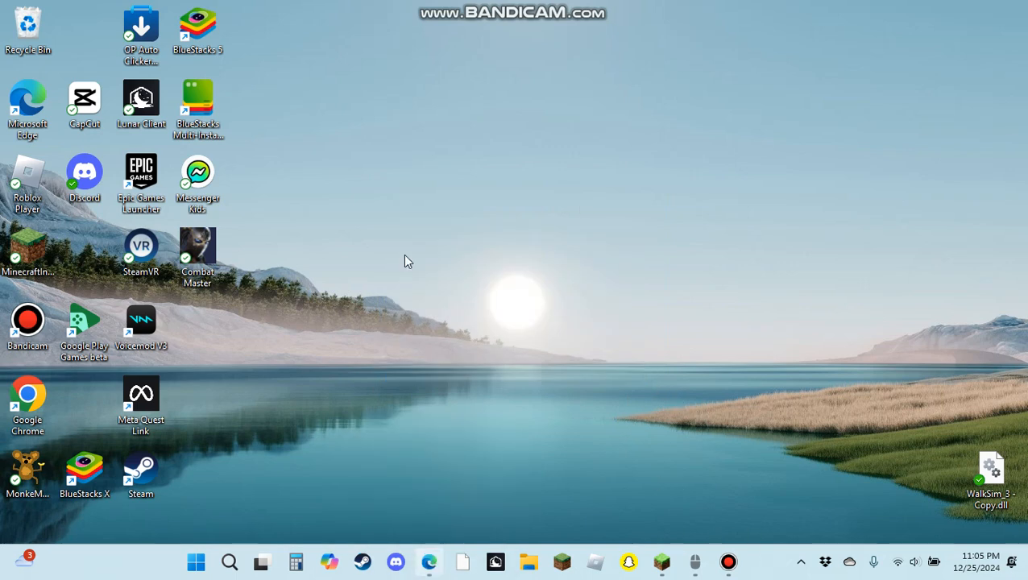
- Restore the Discord browser window and scroll the #steam channel to the Steam.lnk attachment
click(395, 561)
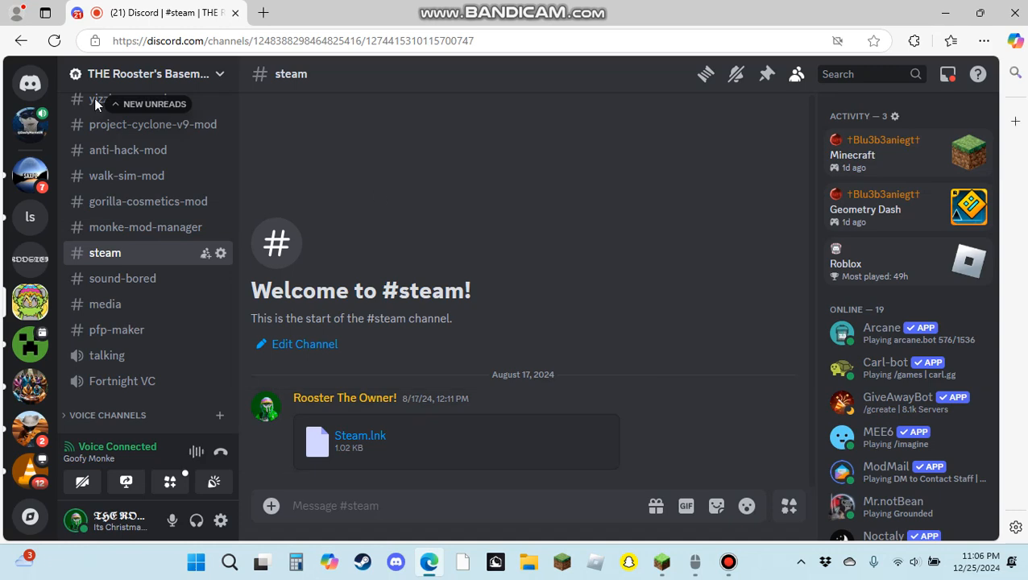
mouse_move(148, 162)
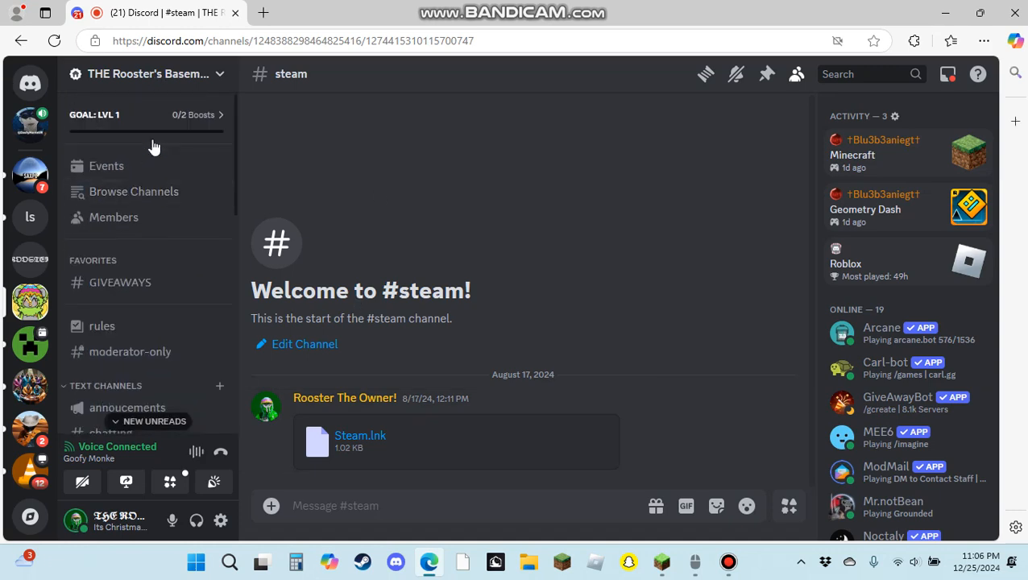
scroll(down, 3)
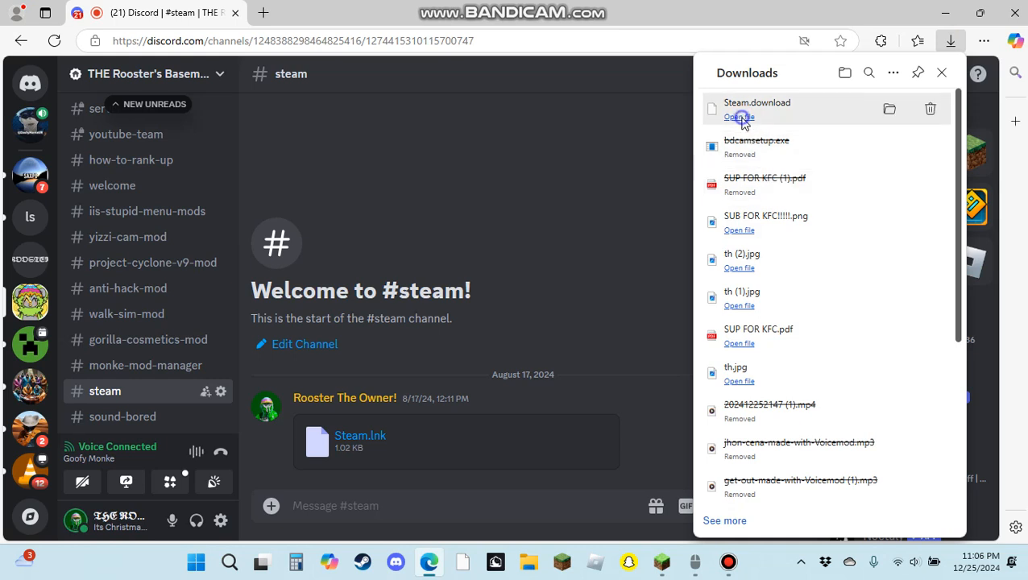
- Open the downloaded Steam file, then close the Photos window it launched
click(941, 73)
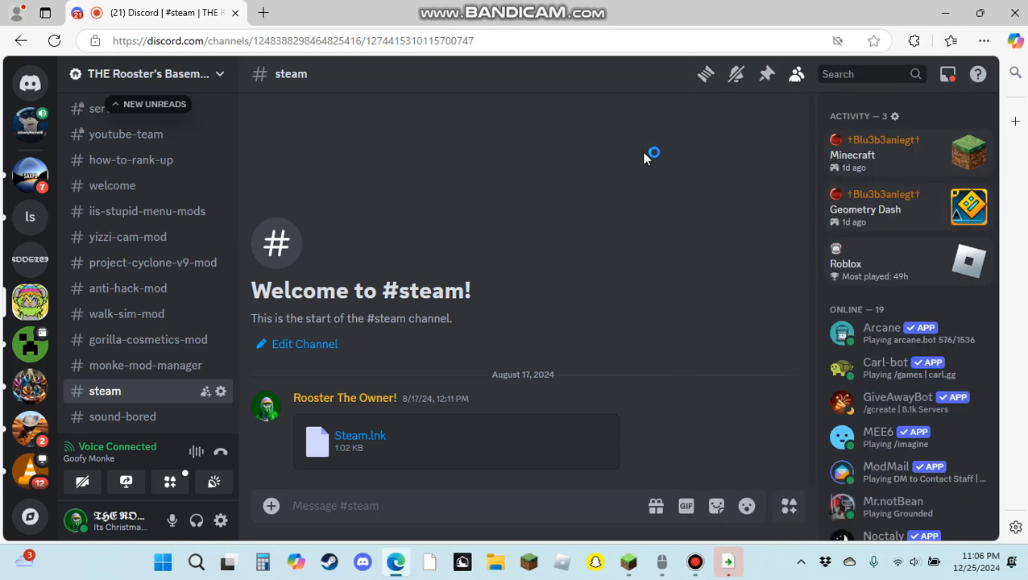
mouse_move(753, 538)
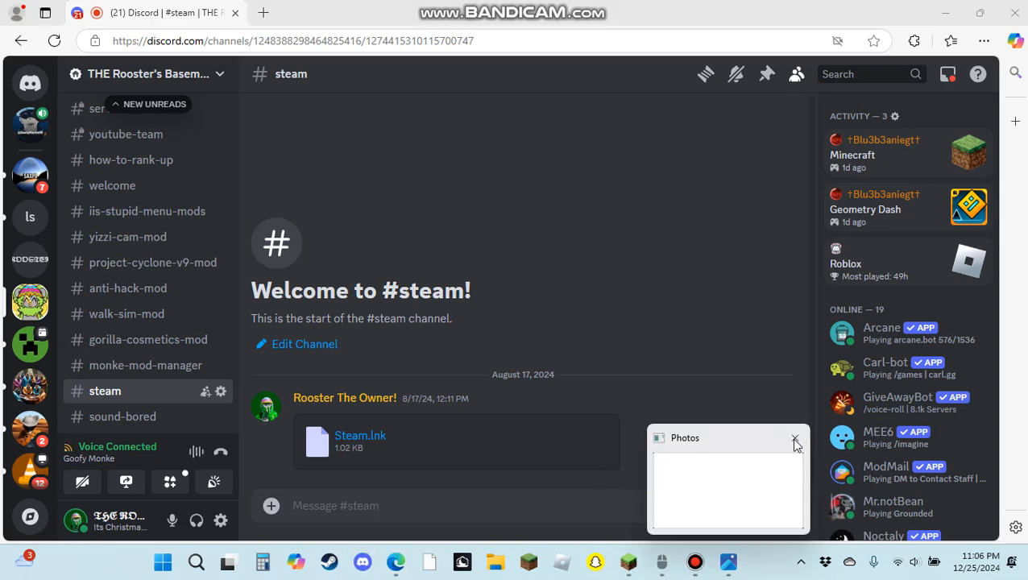
click(795, 441)
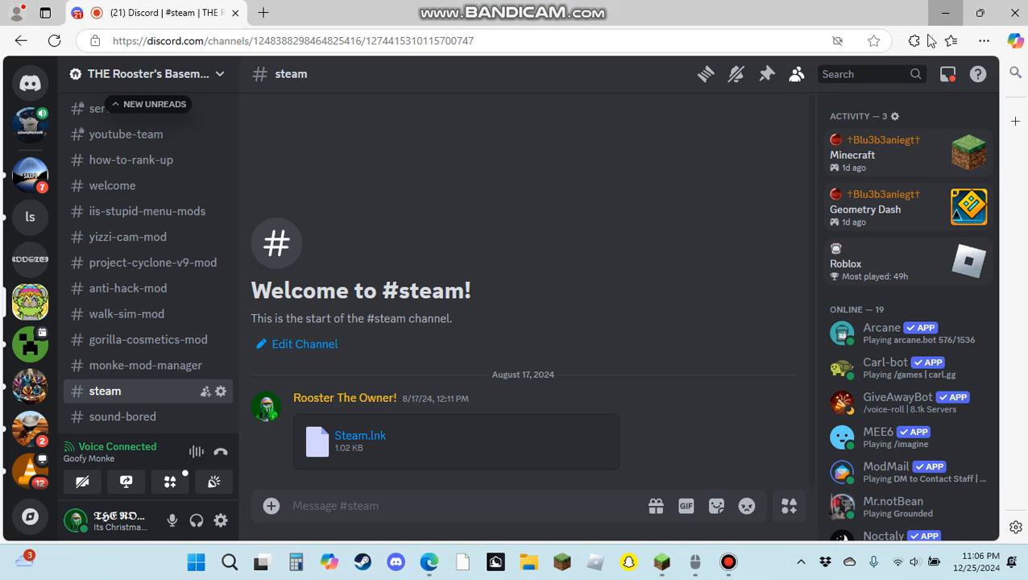
mouse_move(149, 483)
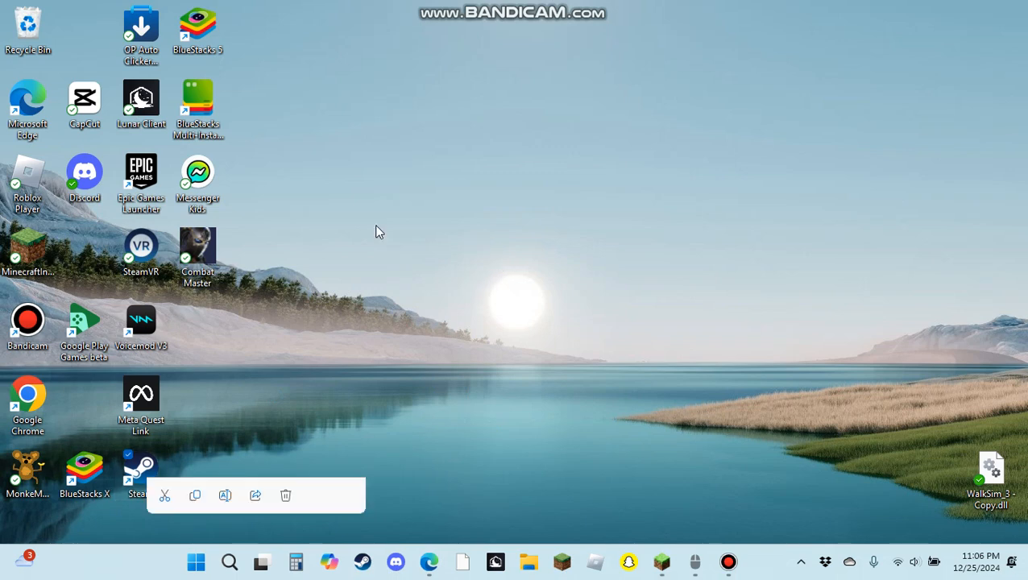
- Launch Steam from its desktop shortcut and focus the store search box
right_click(198, 171)
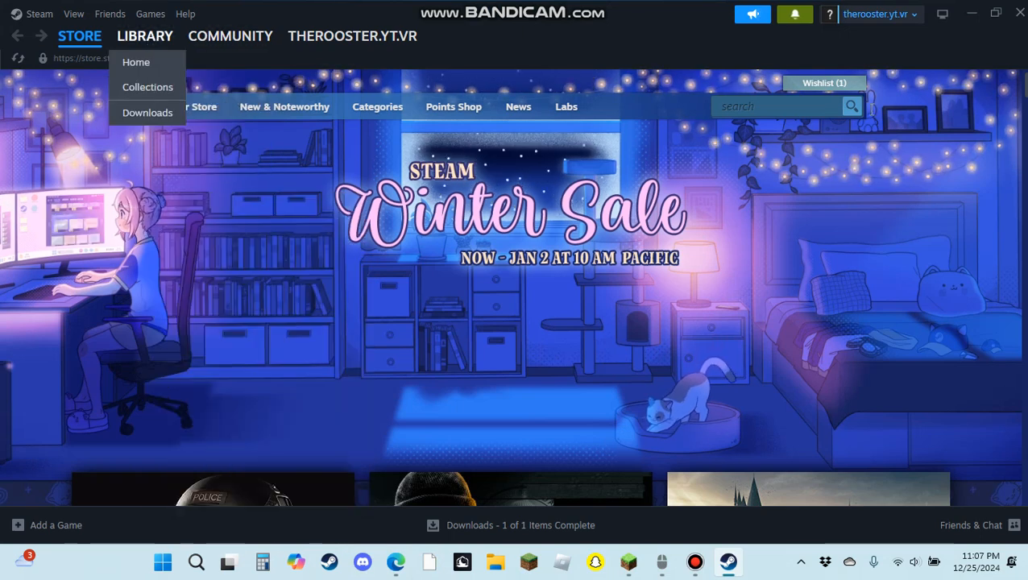
click(778, 106)
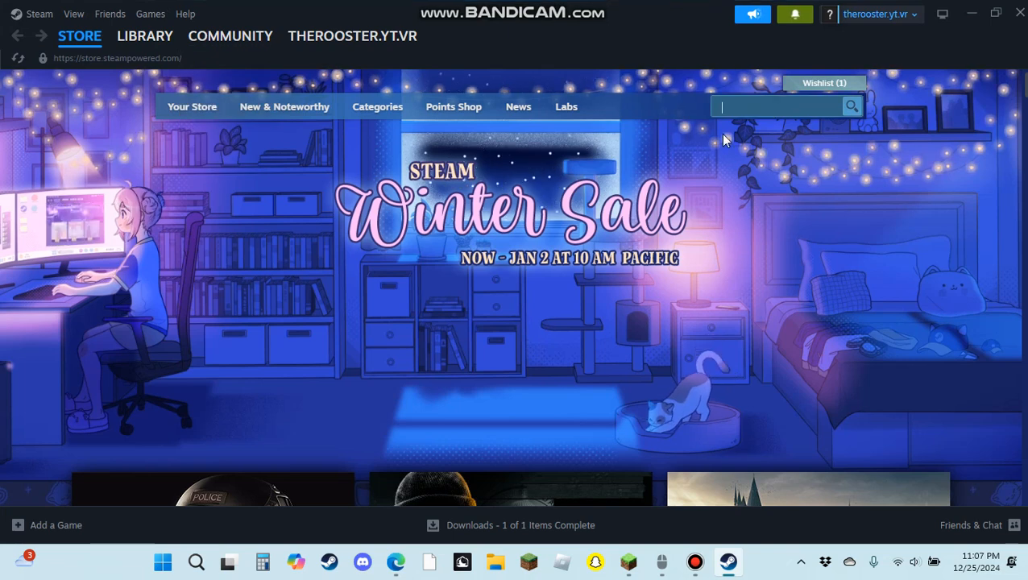
- Search the Steam store for 'gorilla tag'
click(145, 36)
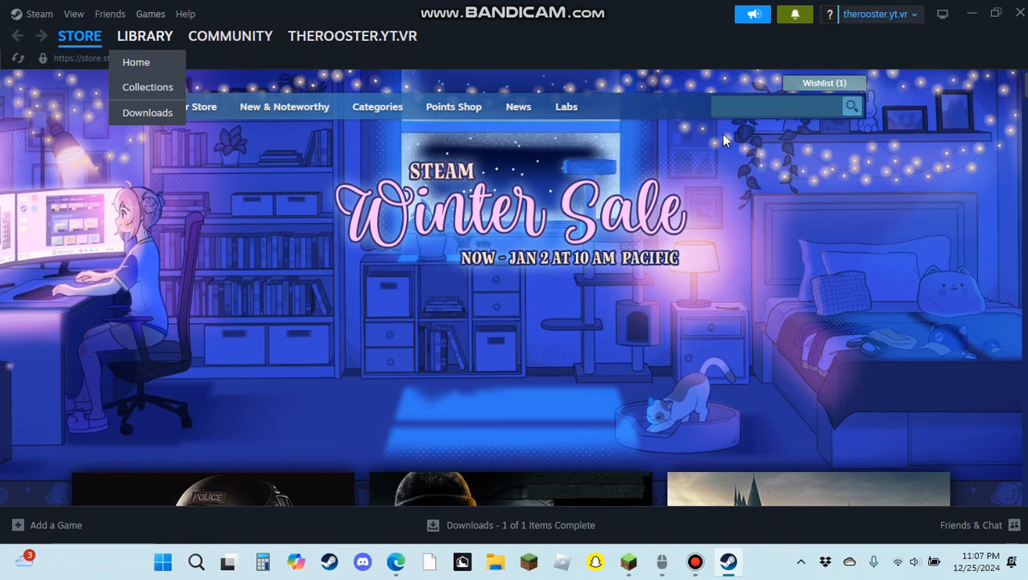
text(gorilla tag)
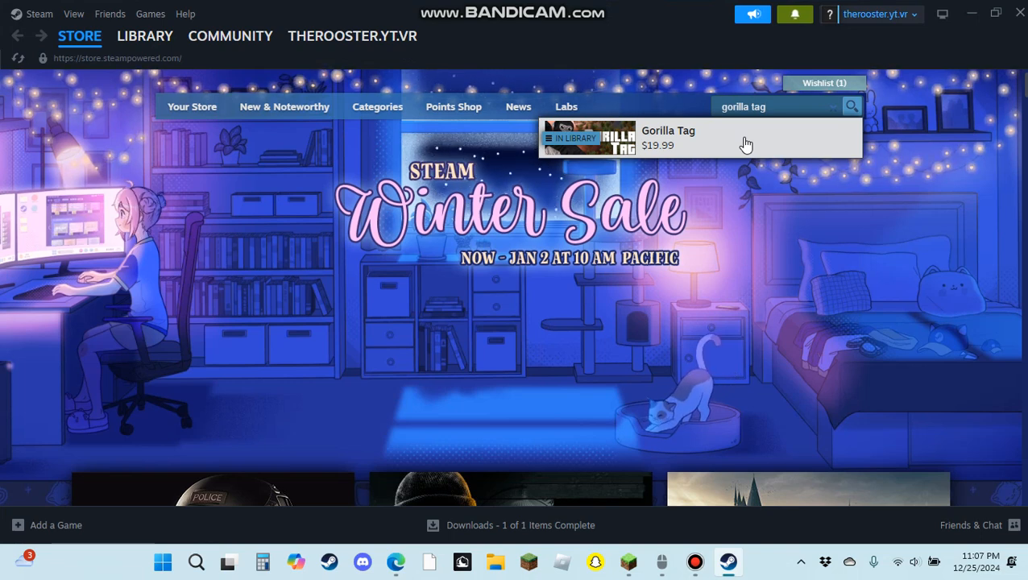
mouse_move(845, 152)
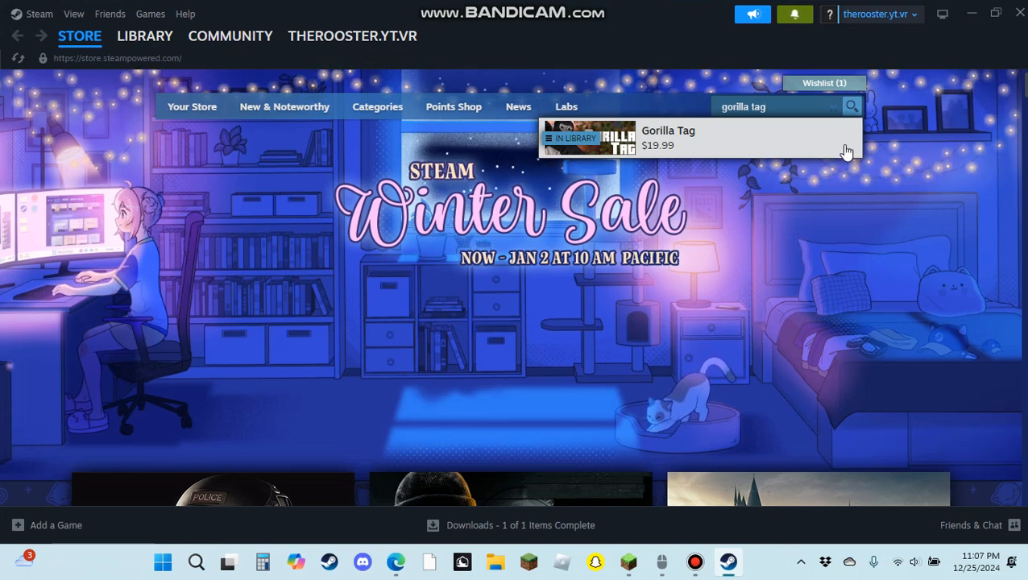
mouse_move(811, 178)
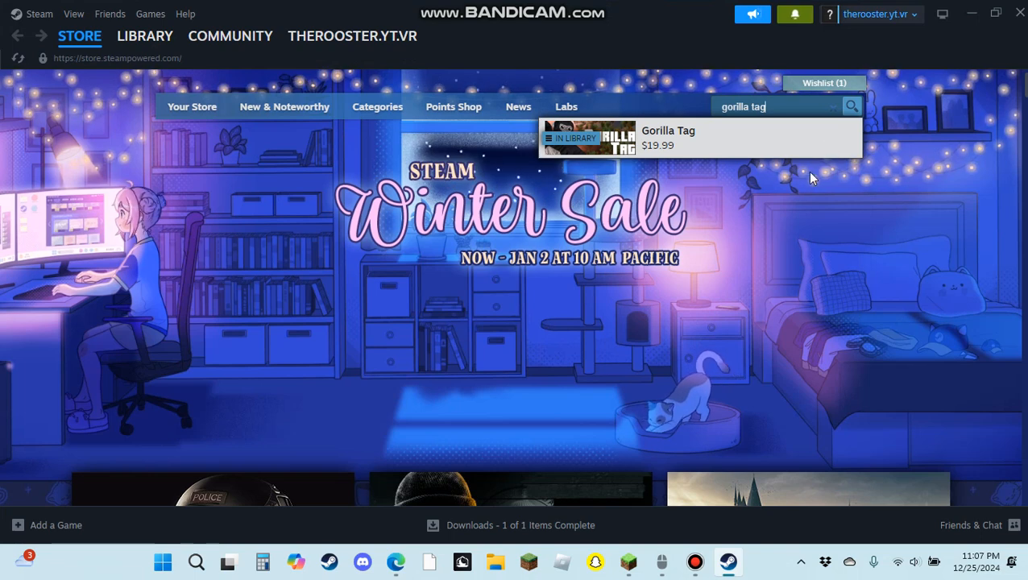
mouse_move(753, 136)
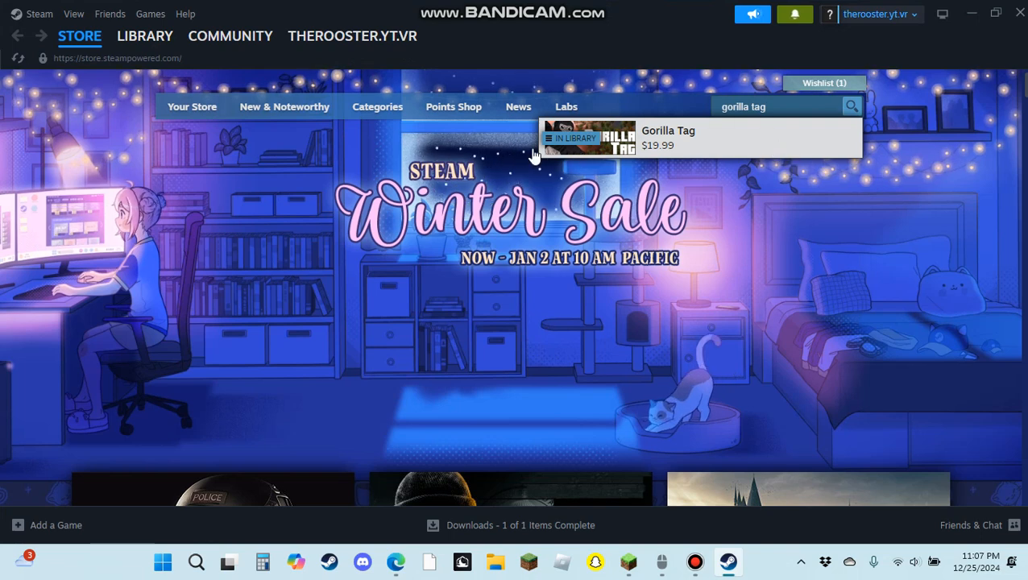
mouse_move(671, 204)
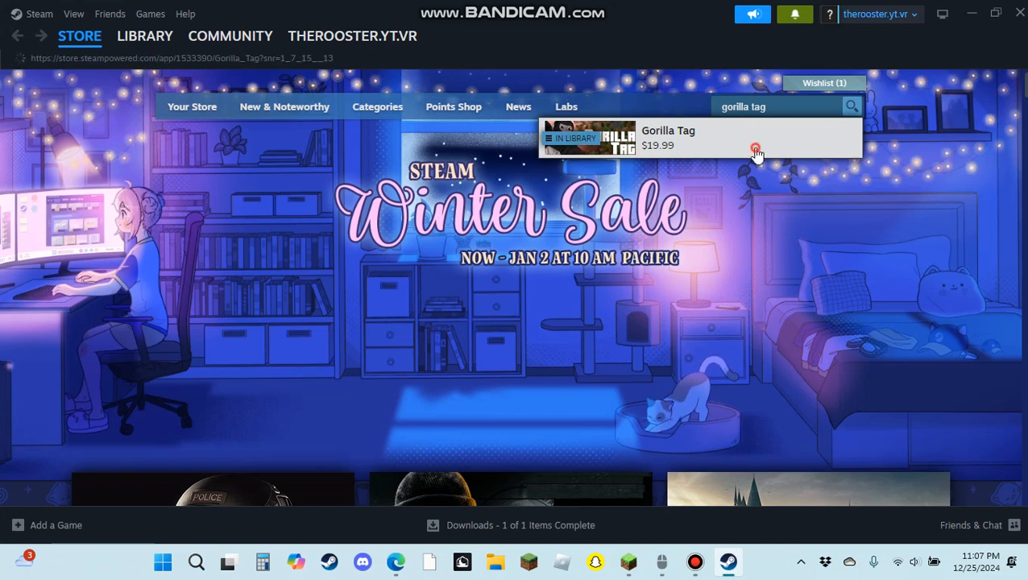
mouse_move(147, 42)
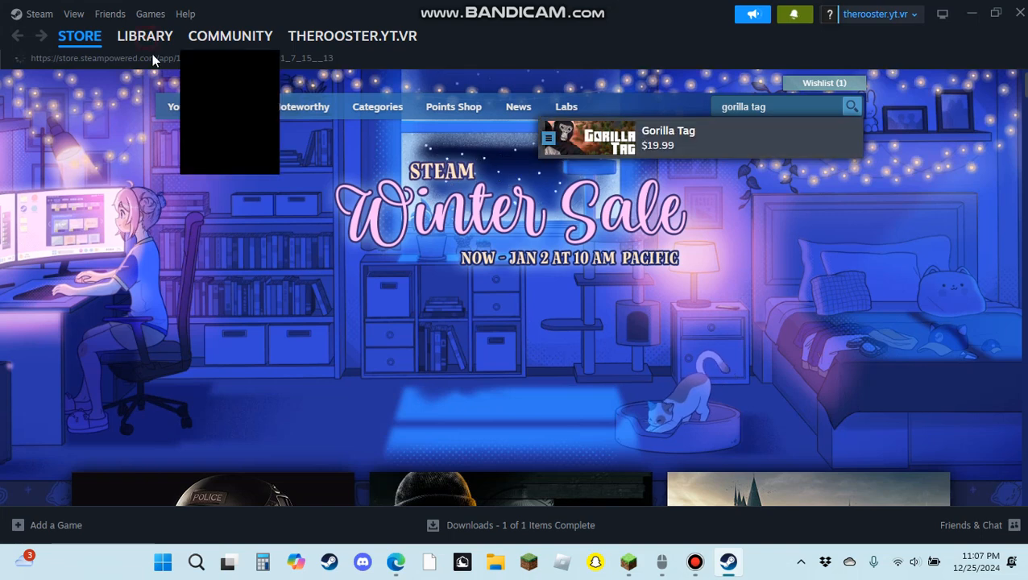
- Open Gorilla Tag in the Steam Library and maximize the window
click(144, 36)
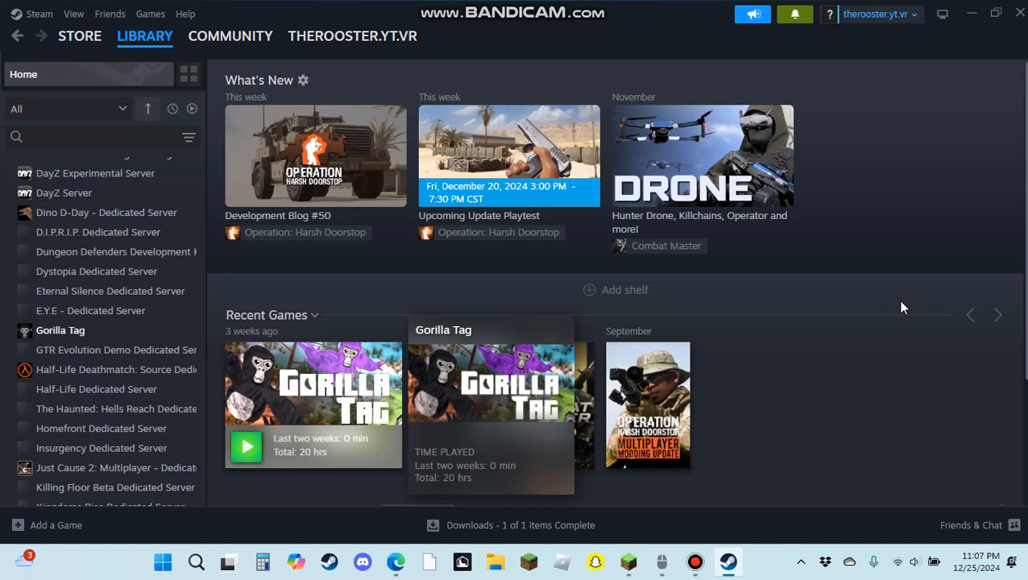
click(60, 330)
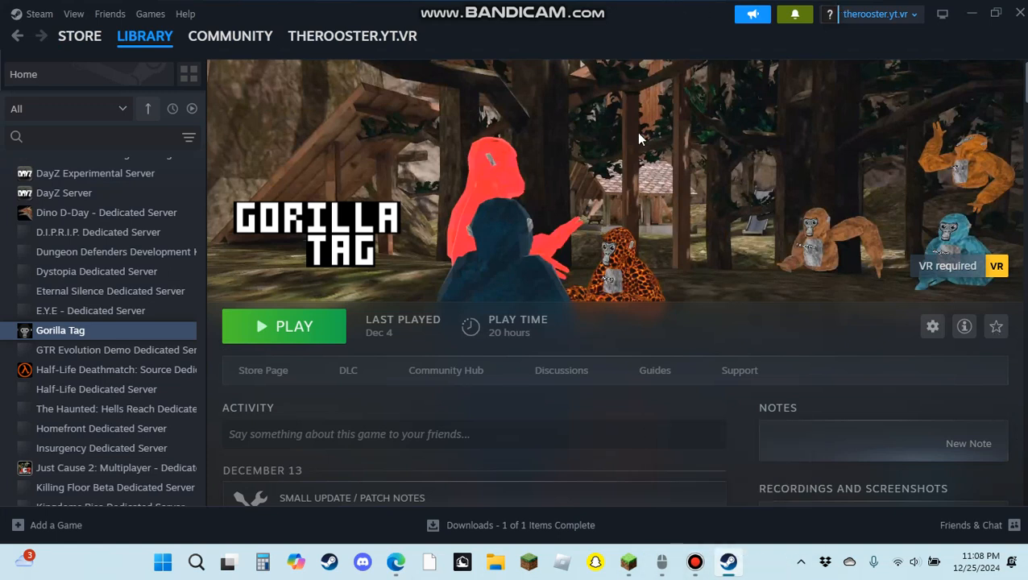
mouse_move(629, 6)
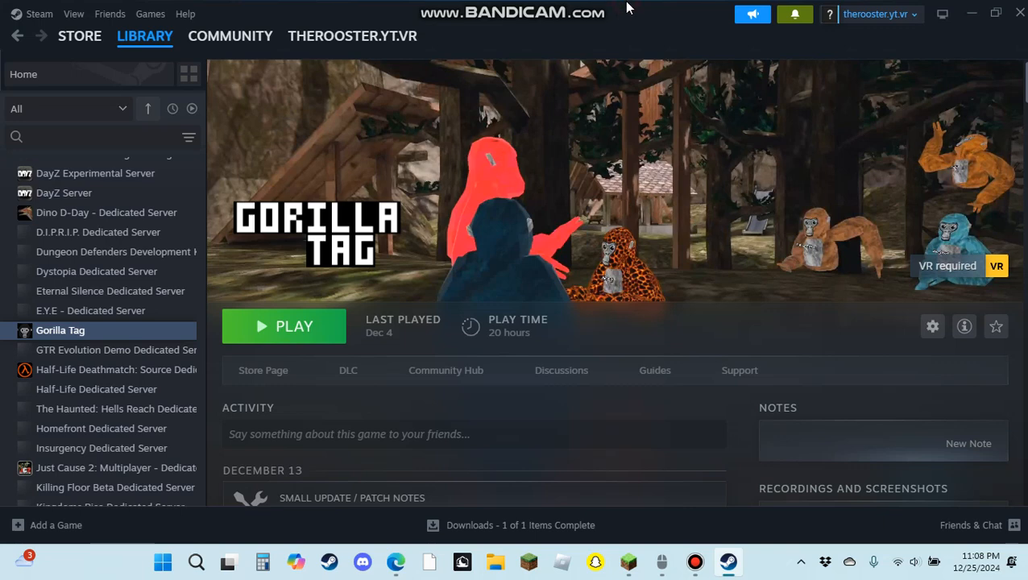
click(994, 14)
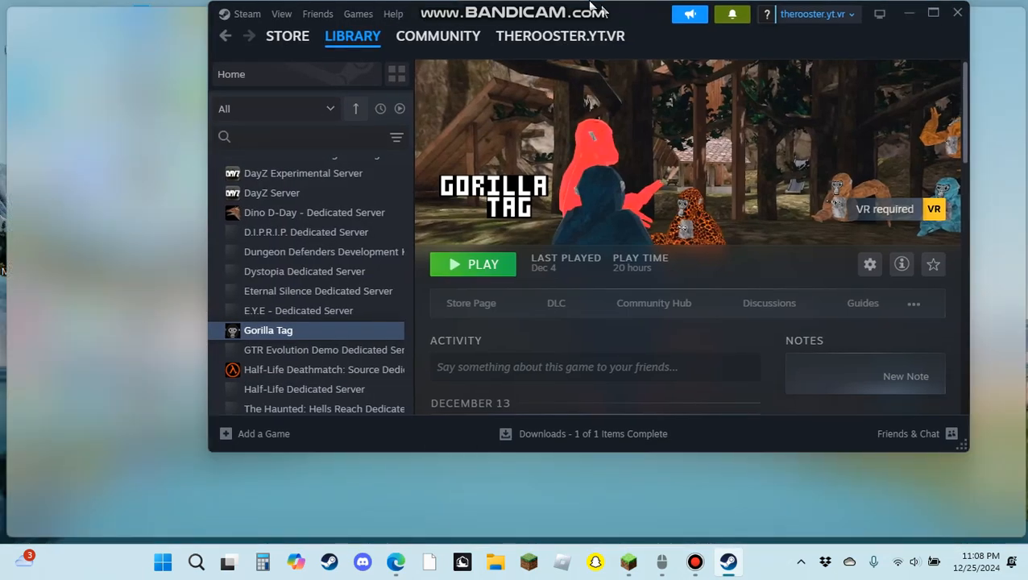
click(932, 11)
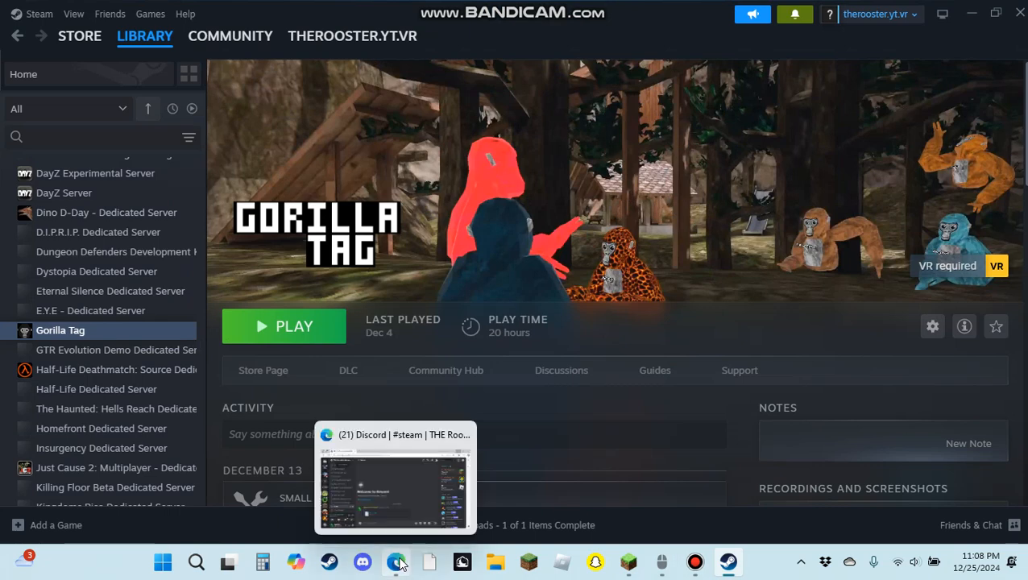
- Download WalkSim_3 - Copy.dll from #walk-sim-mod and keep it past the safety warning
click(393, 562)
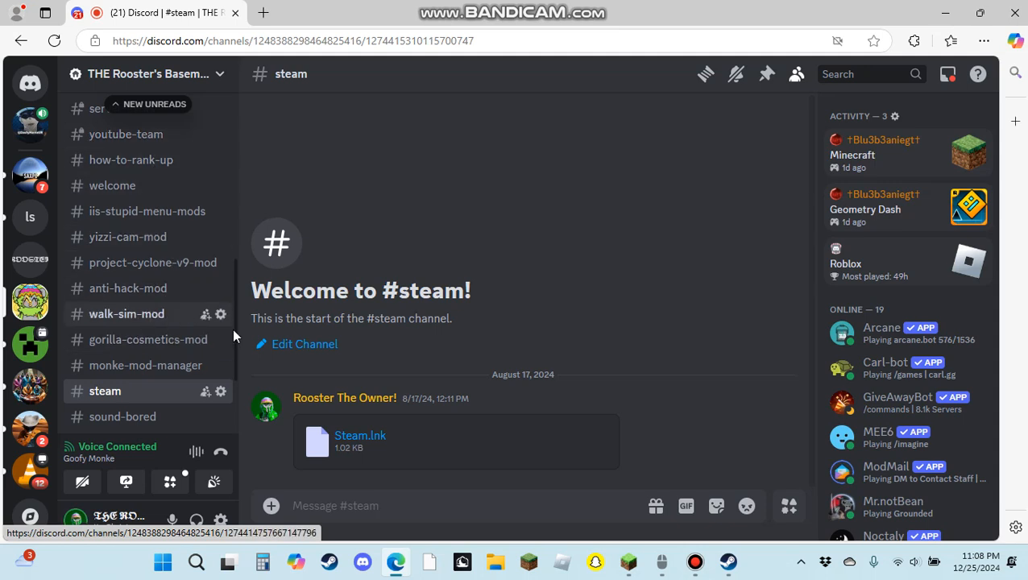
click(126, 314)
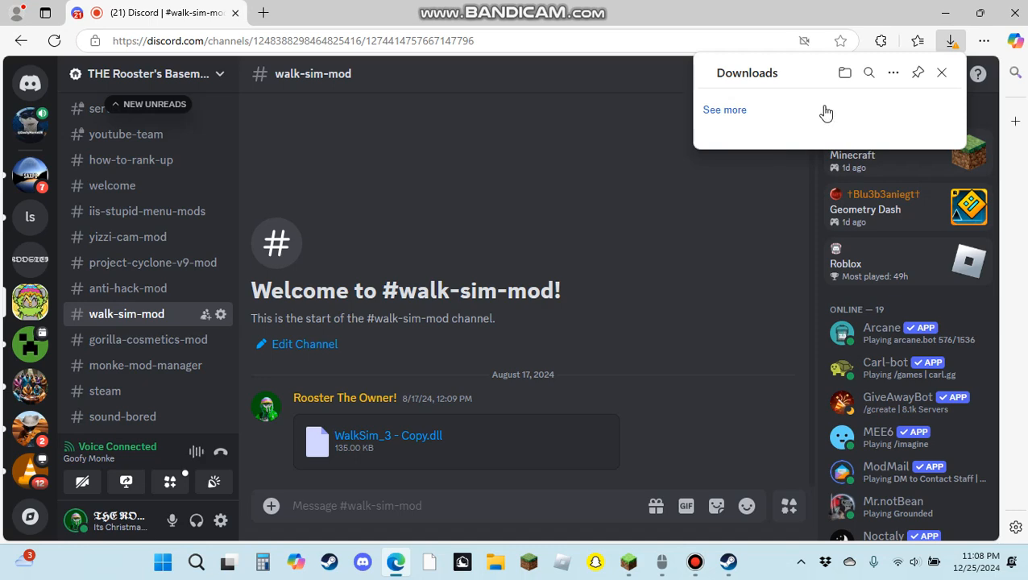
click(724, 109)
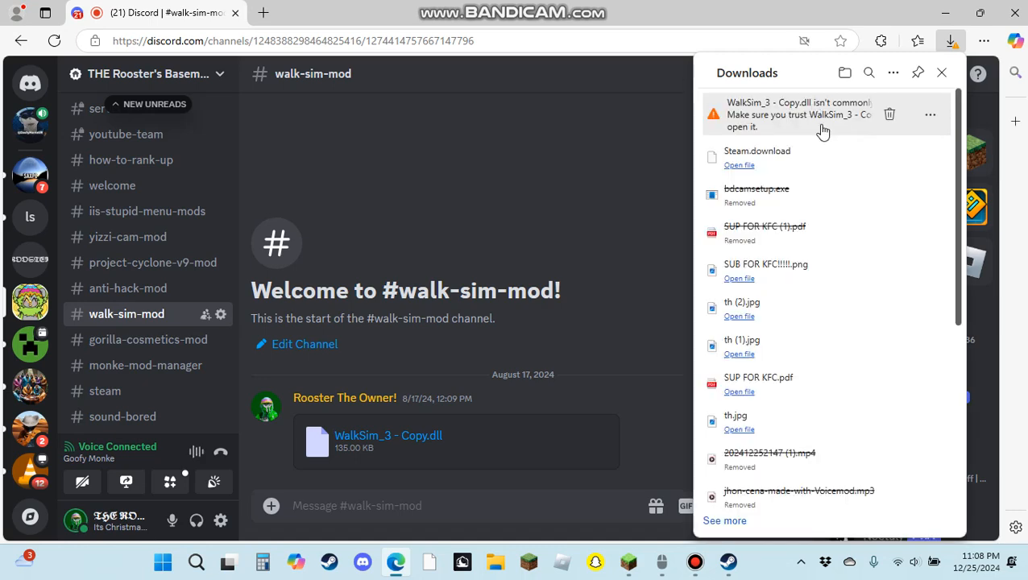
click(930, 115)
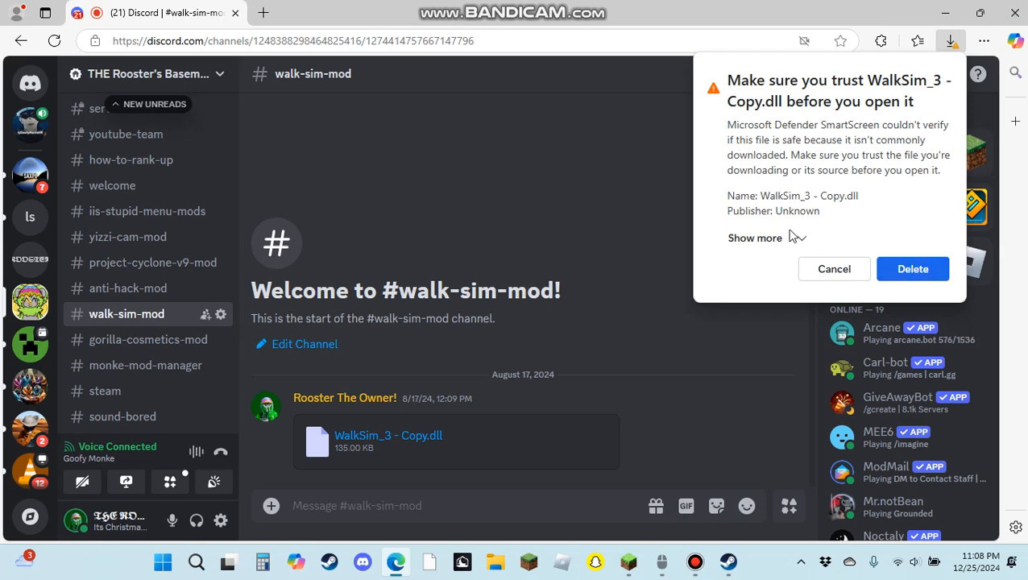
click(755, 238)
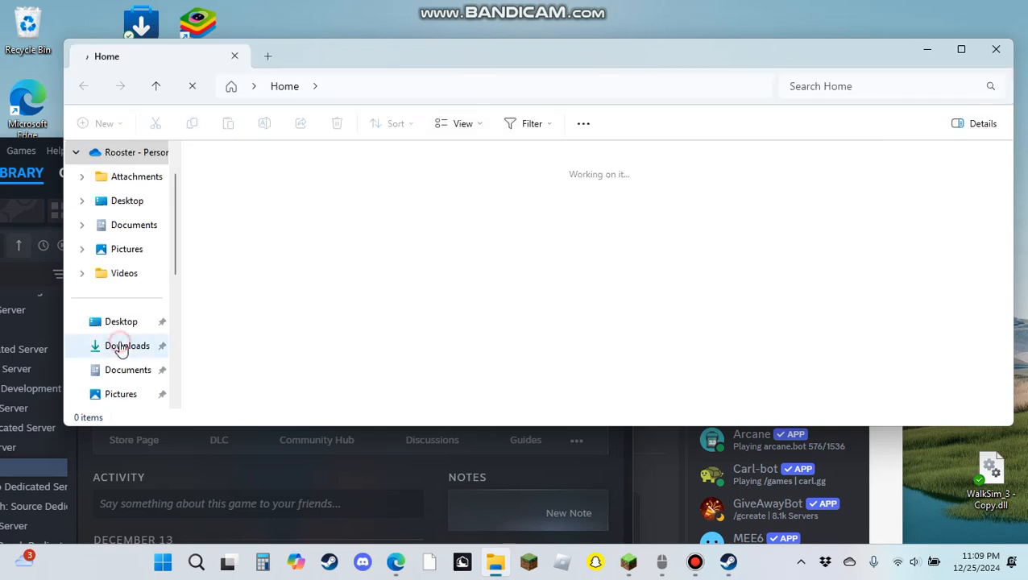
- Move WalkSim_3 - Copy.dll from Downloads to the Desktop, replacing the older copy
click(128, 346)
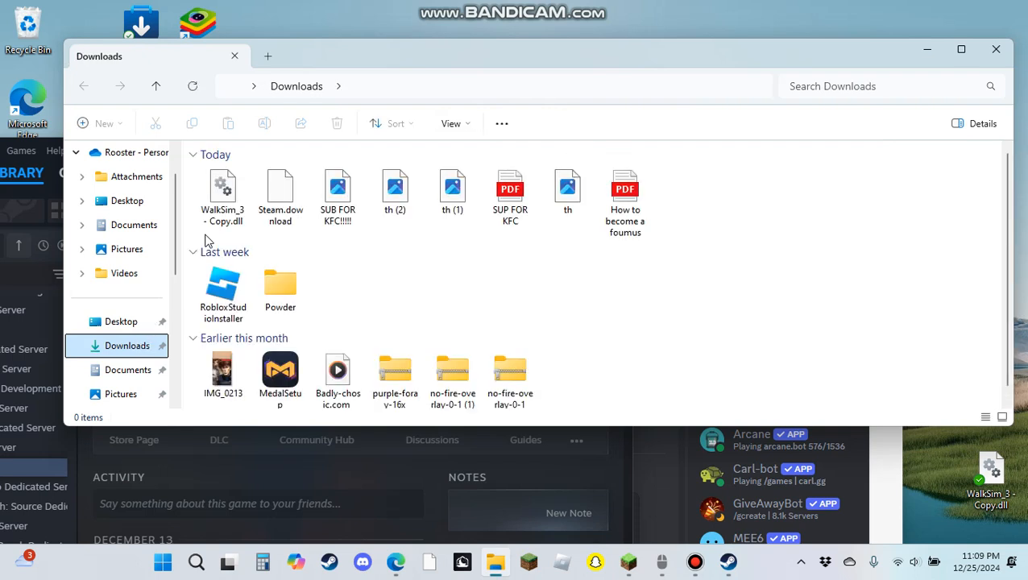
click(222, 197)
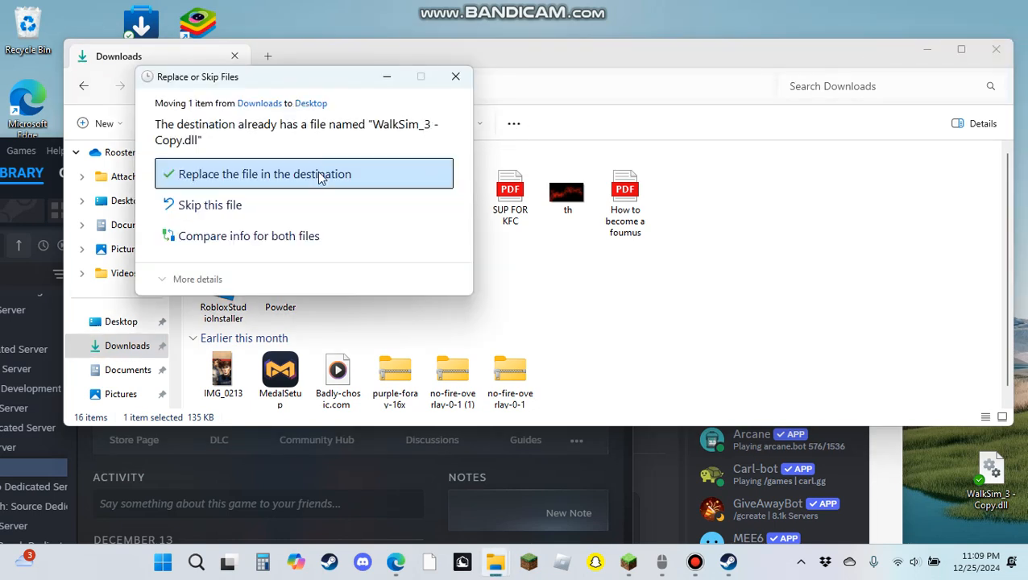
click(304, 173)
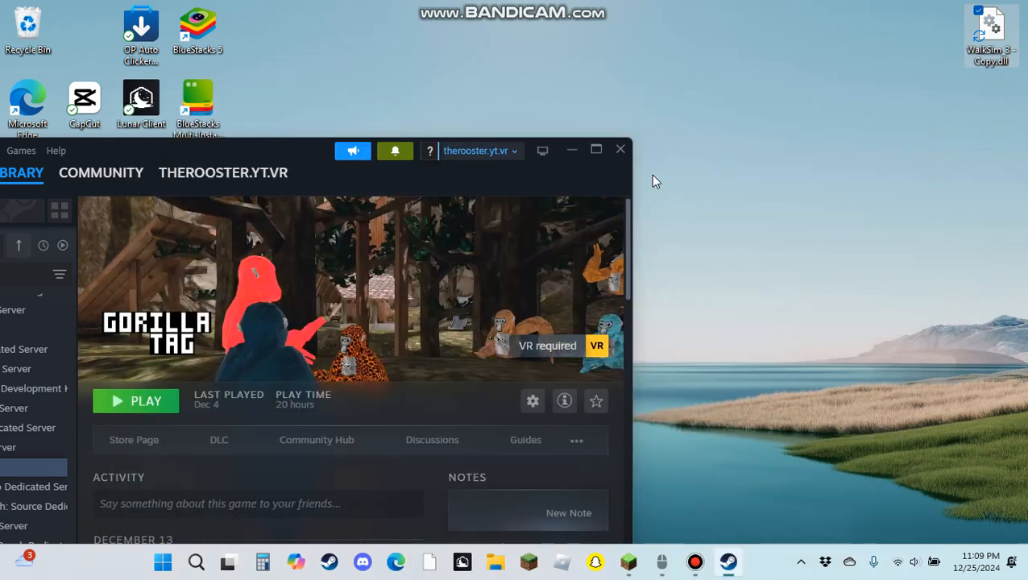
- Browse Gorilla Tag's installed files from its Steam Properties
click(596, 149)
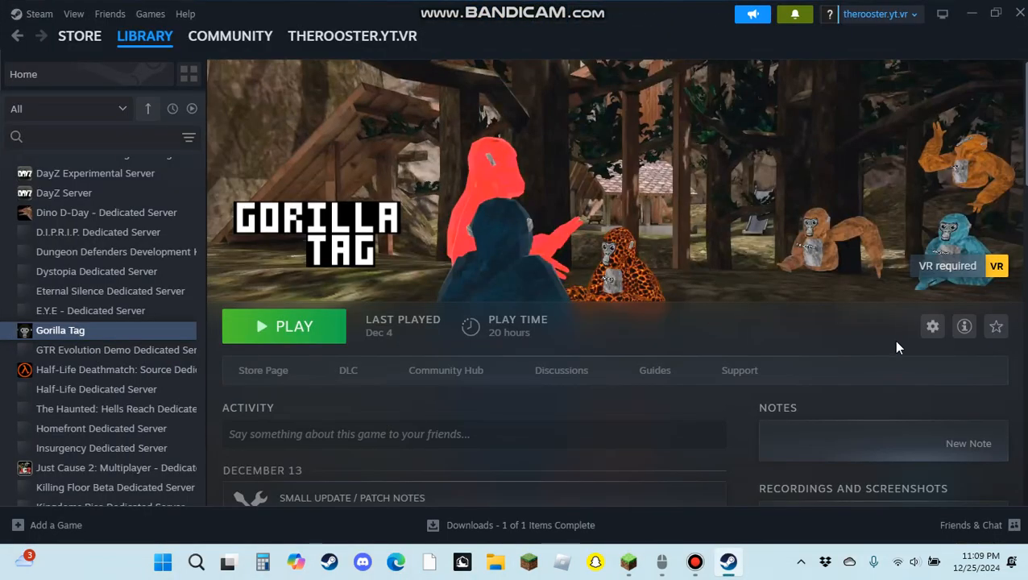
click(931, 327)
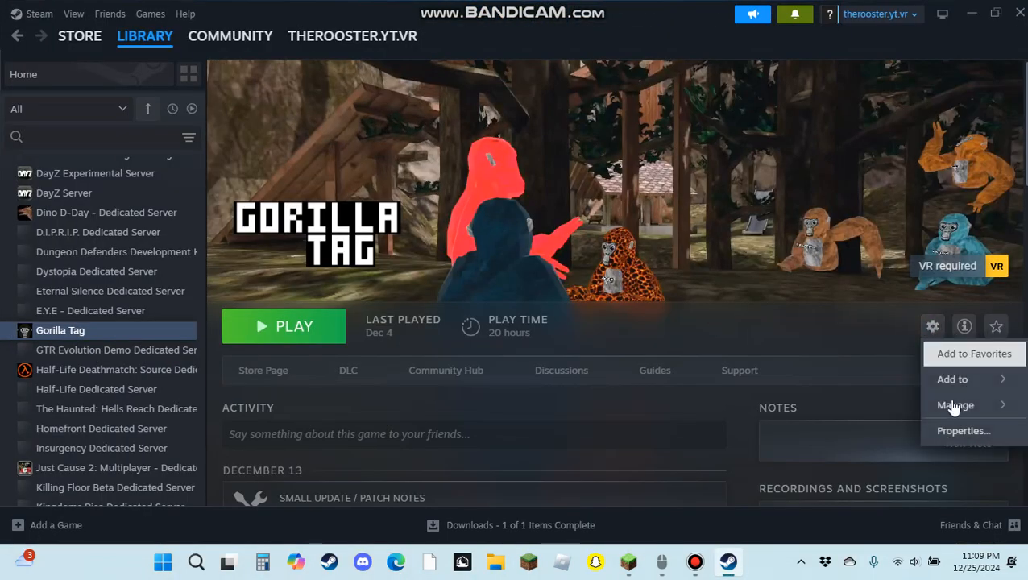
click(963, 431)
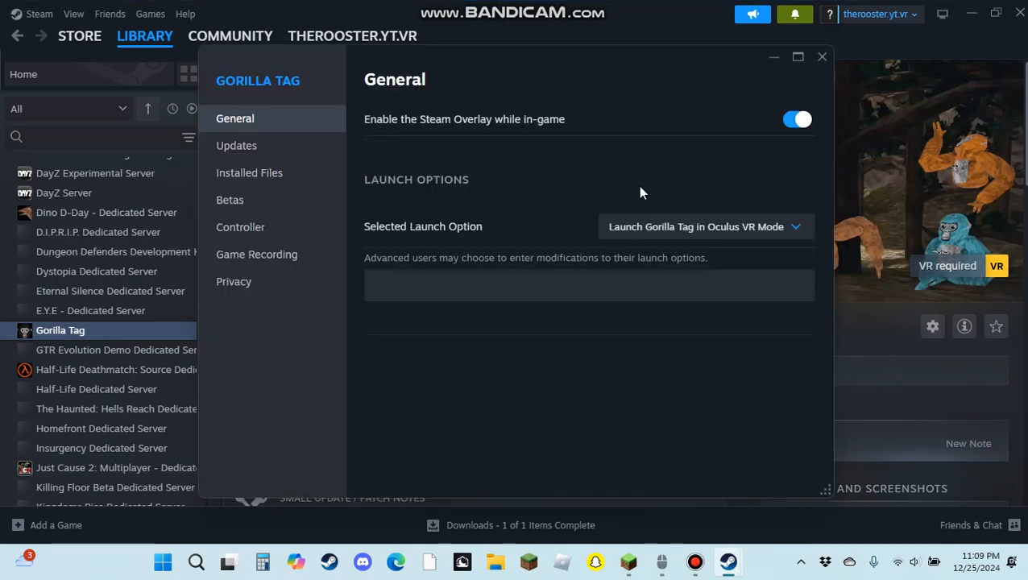
click(249, 172)
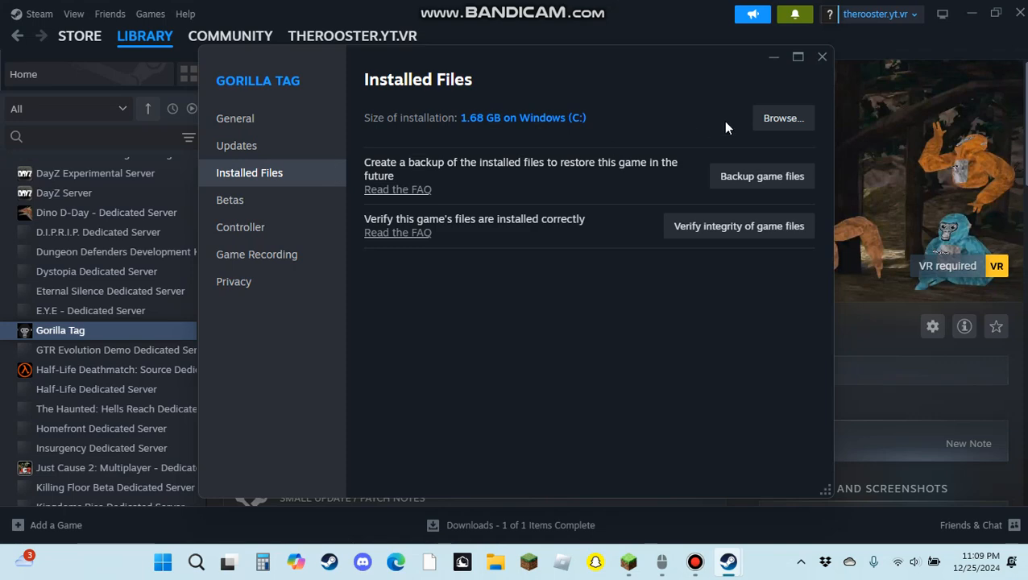
mouse_move(860, 363)
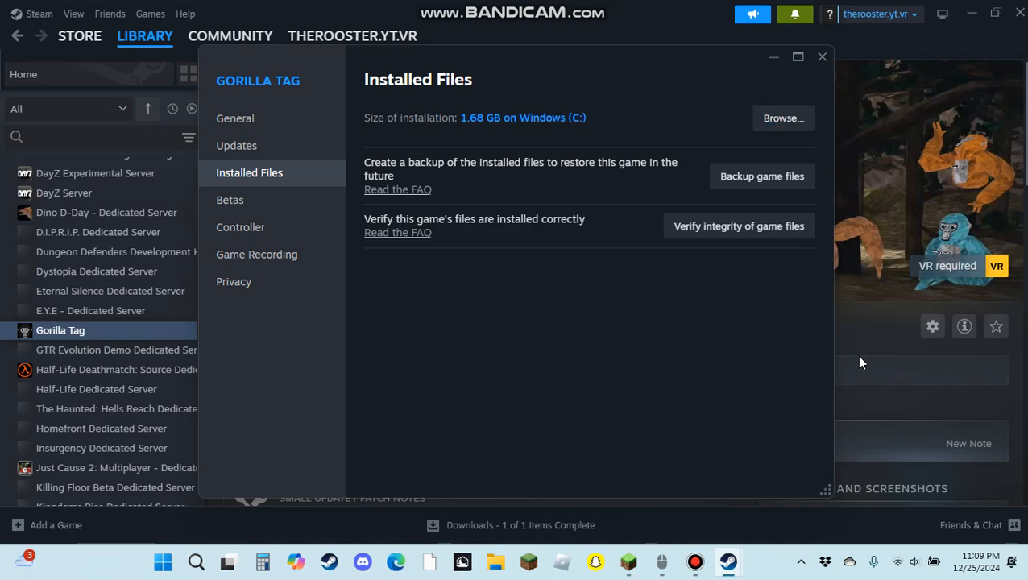
click(782, 118)
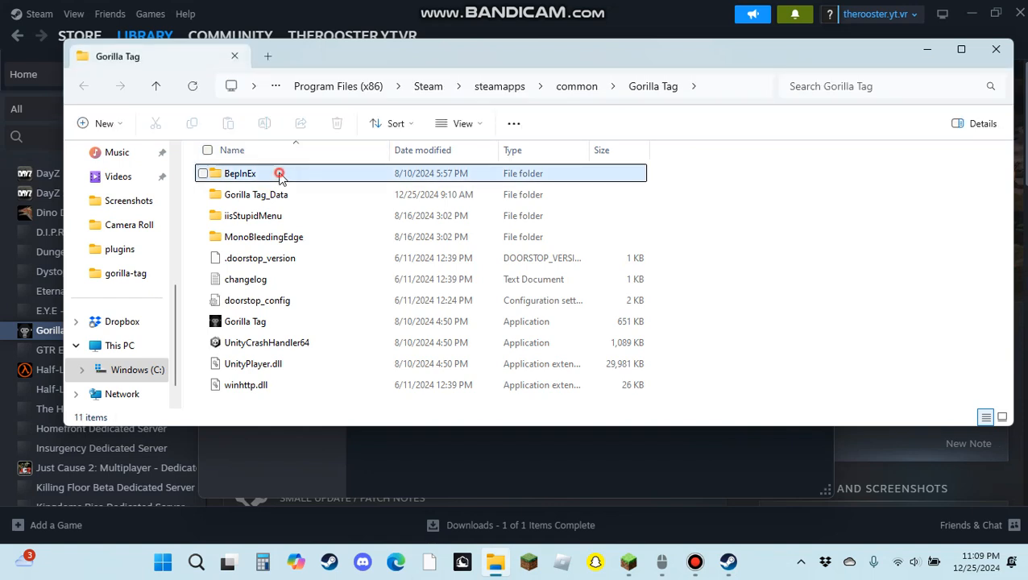
- Open the BepInEx folder in the Gorilla Tag install directory
click(240, 172)
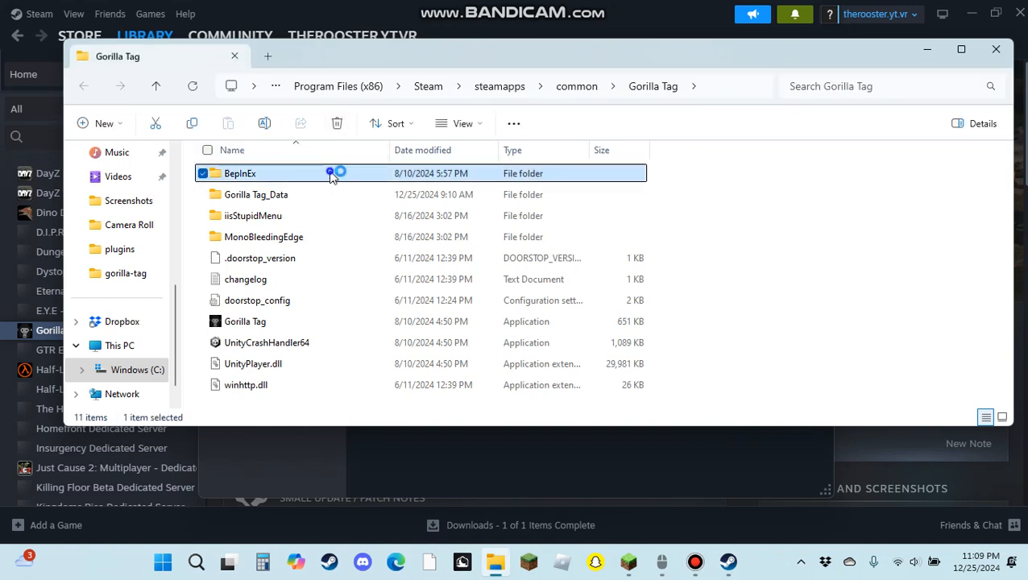
right_click(240, 173)
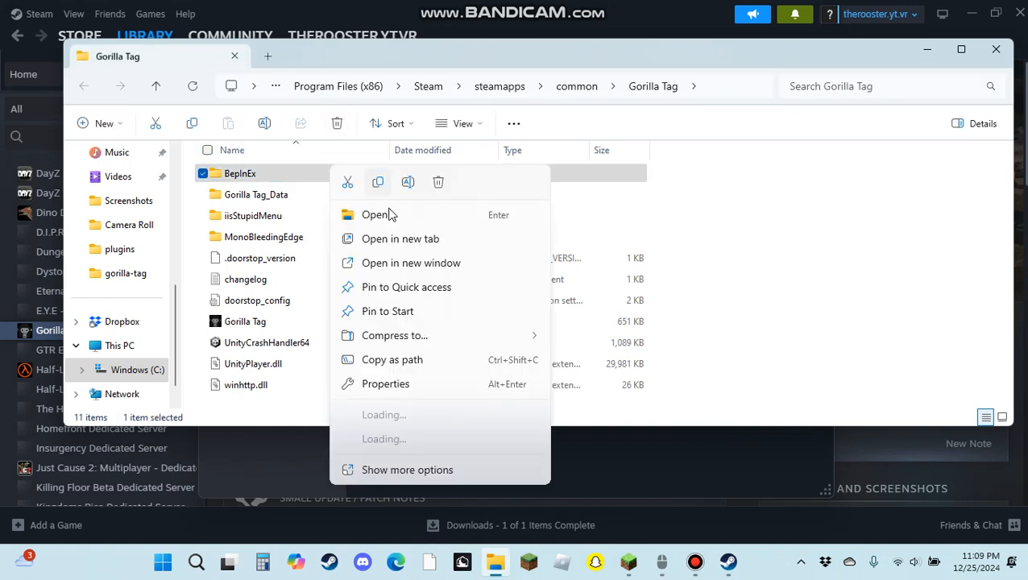
click(374, 214)
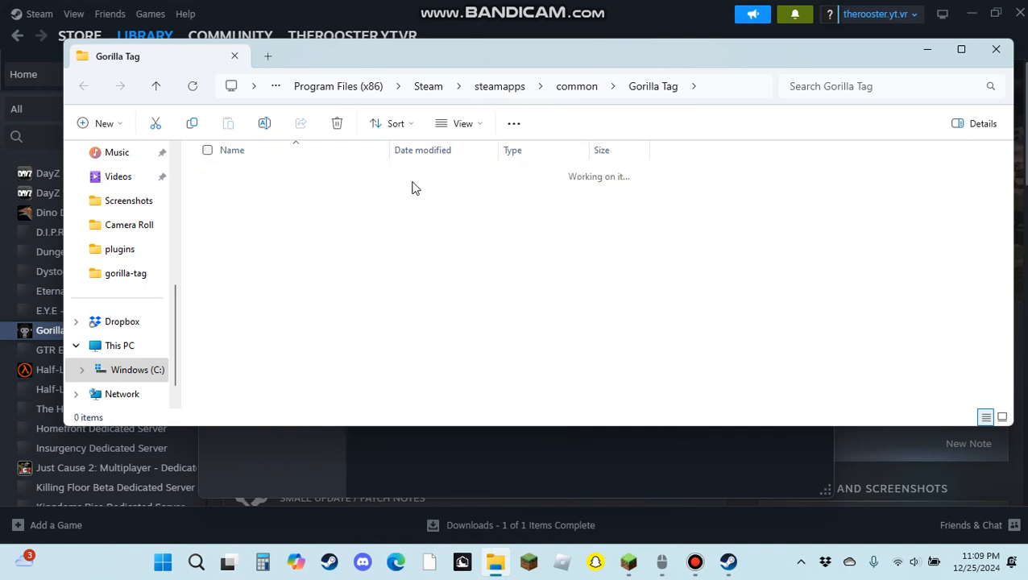
mouse_move(360, 244)
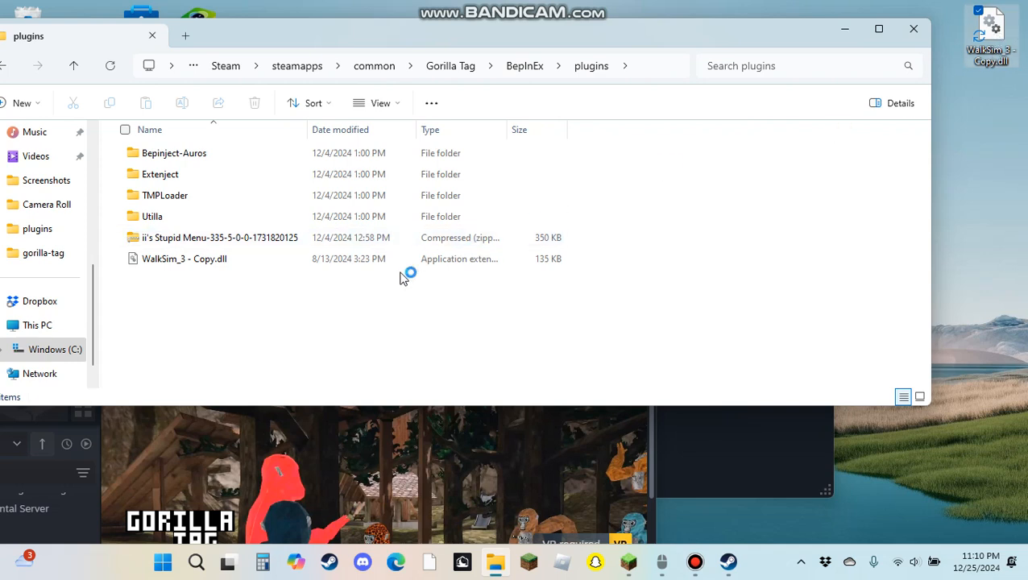
drag(403, 278, 330, 313)
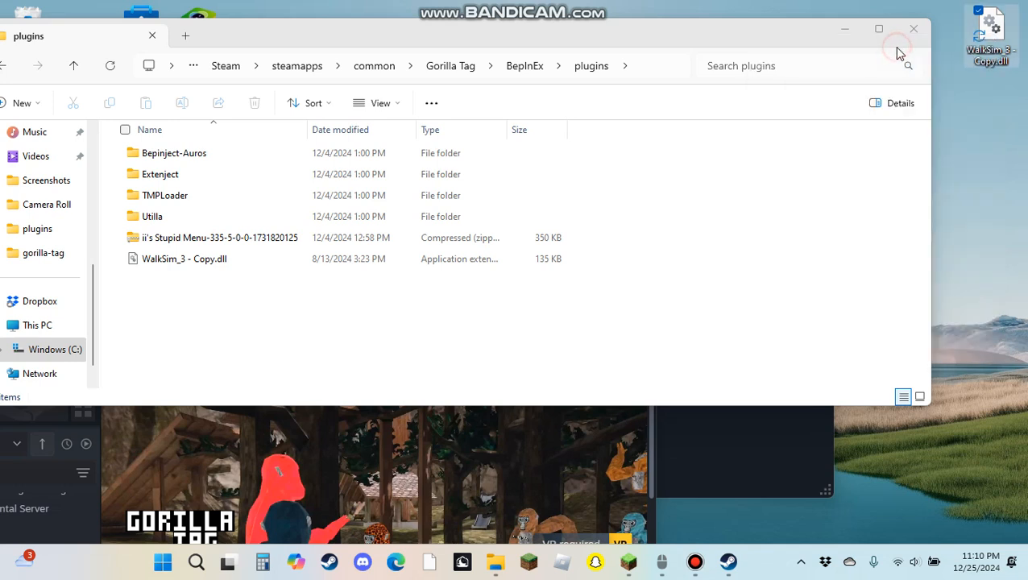
mouse_move(743, 32)
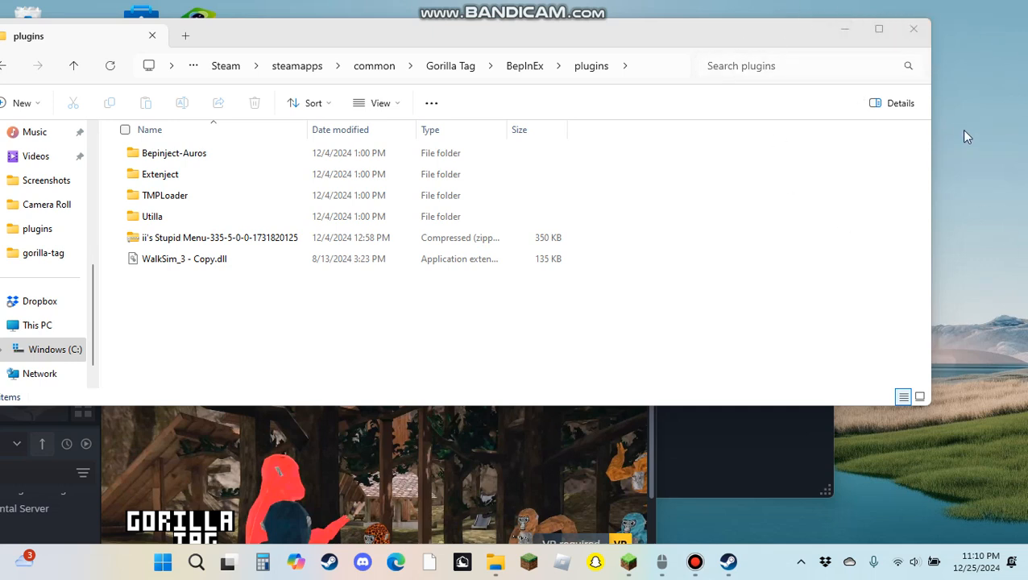
mouse_move(379, 286)
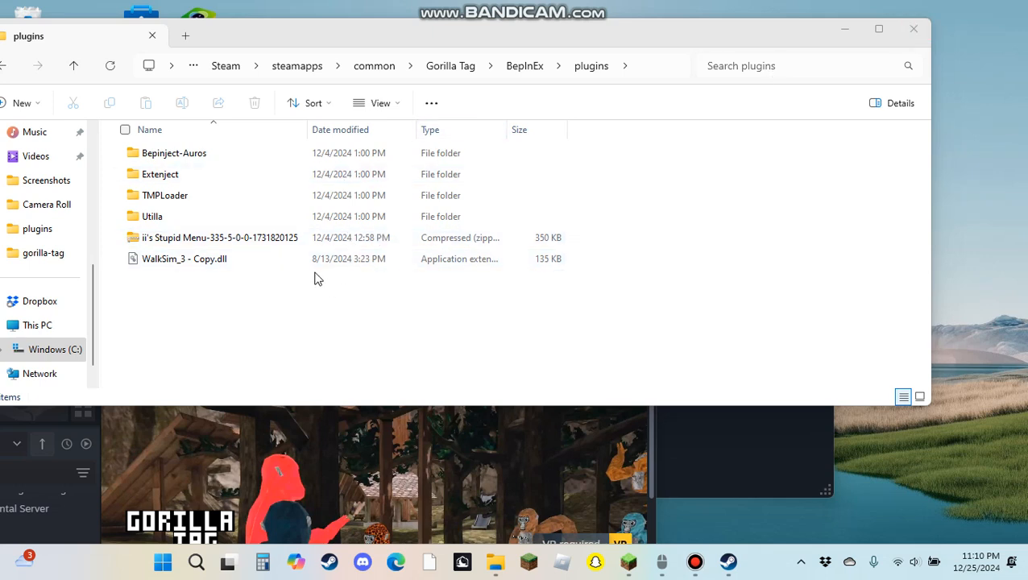
click(242, 237)
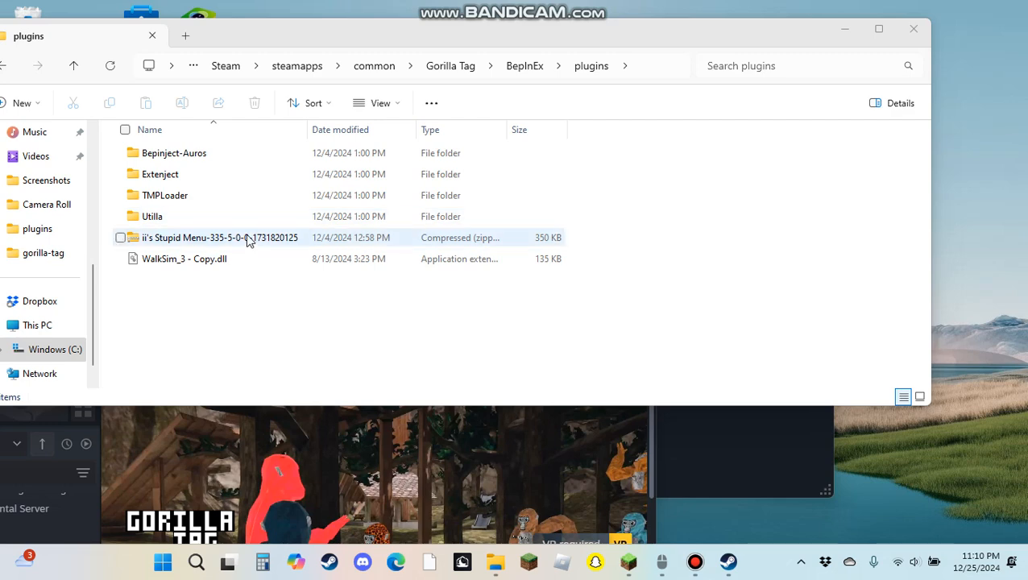